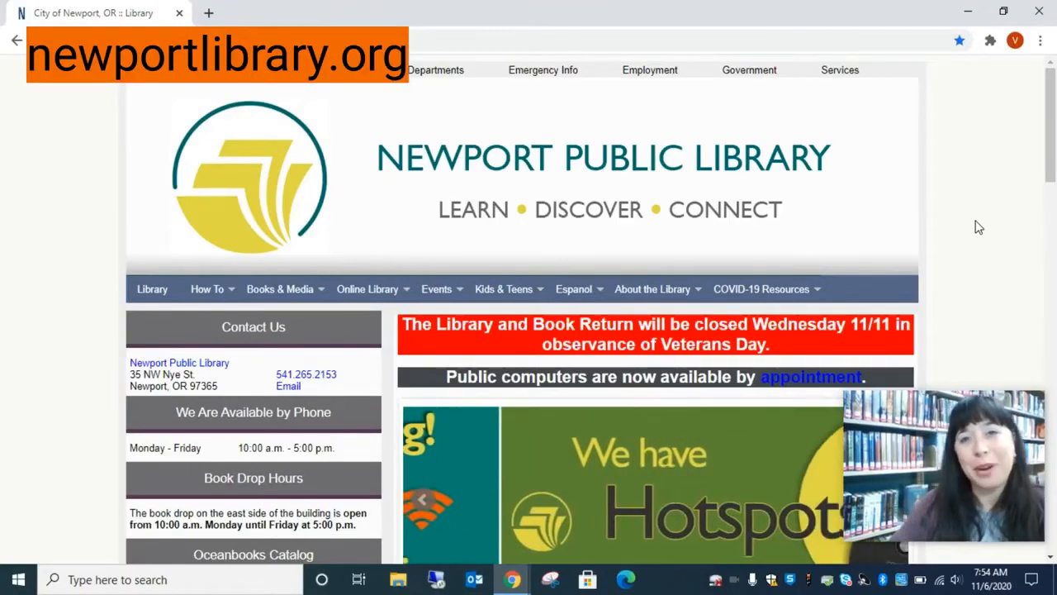
- Reach the Dolly Parton Imagination Library page from the Kids & Teens menu
click(503, 287)
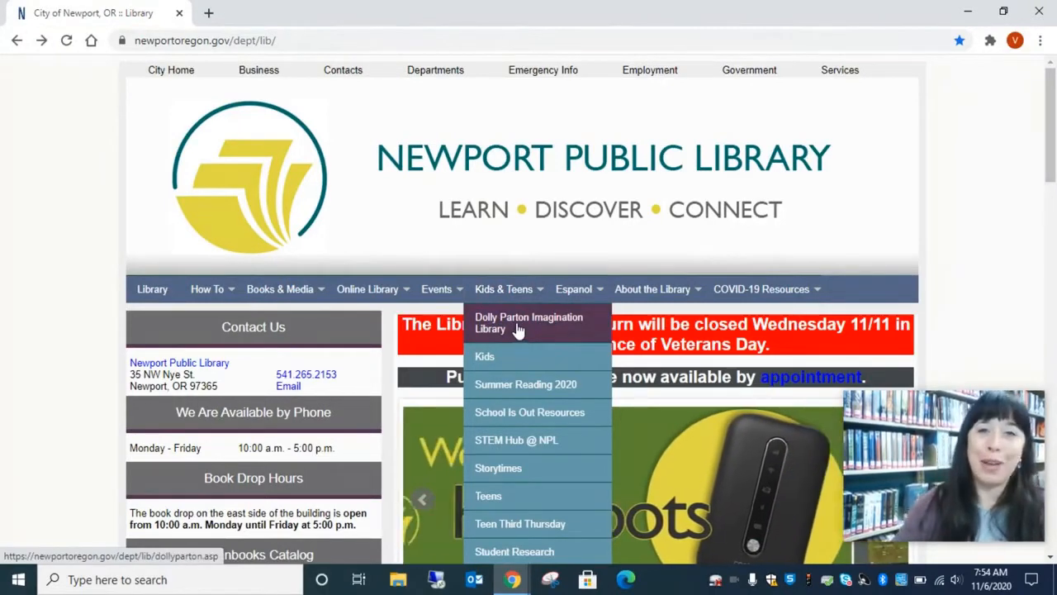
click(529, 322)
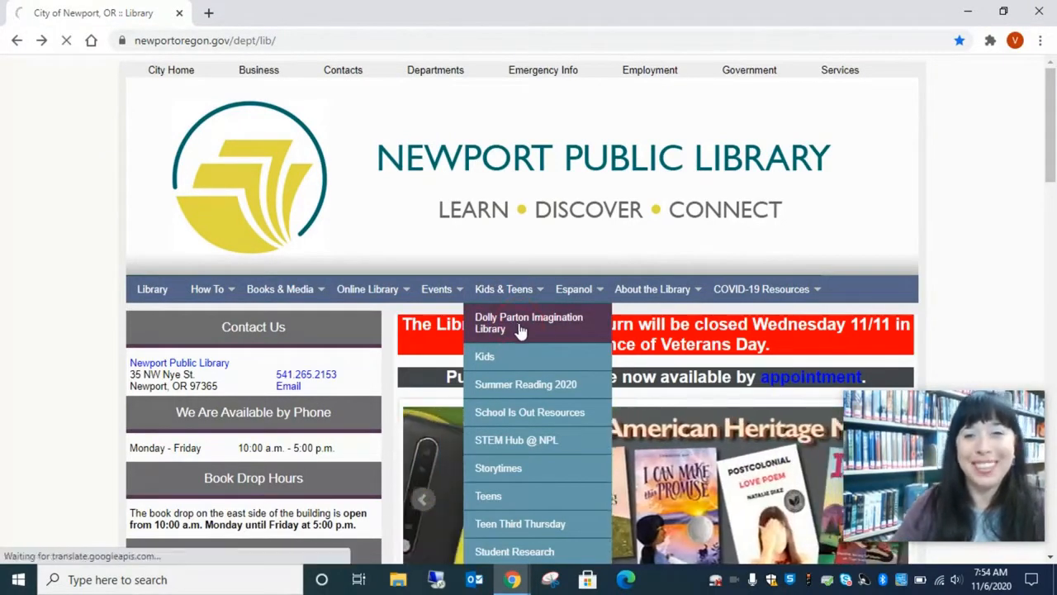
click(529, 322)
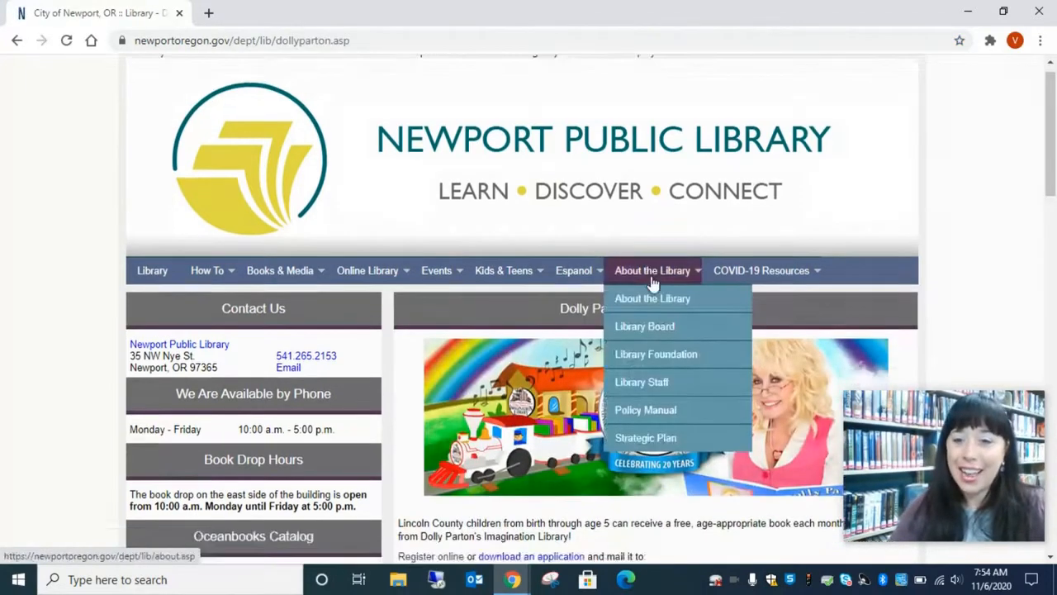
scroll(down, 3)
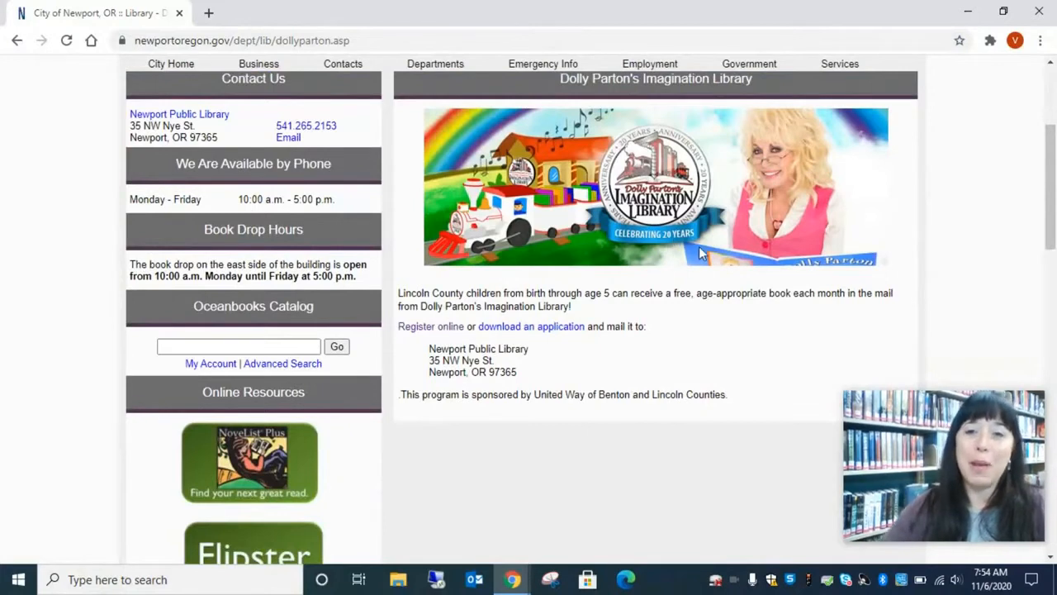
mouse_move(427, 341)
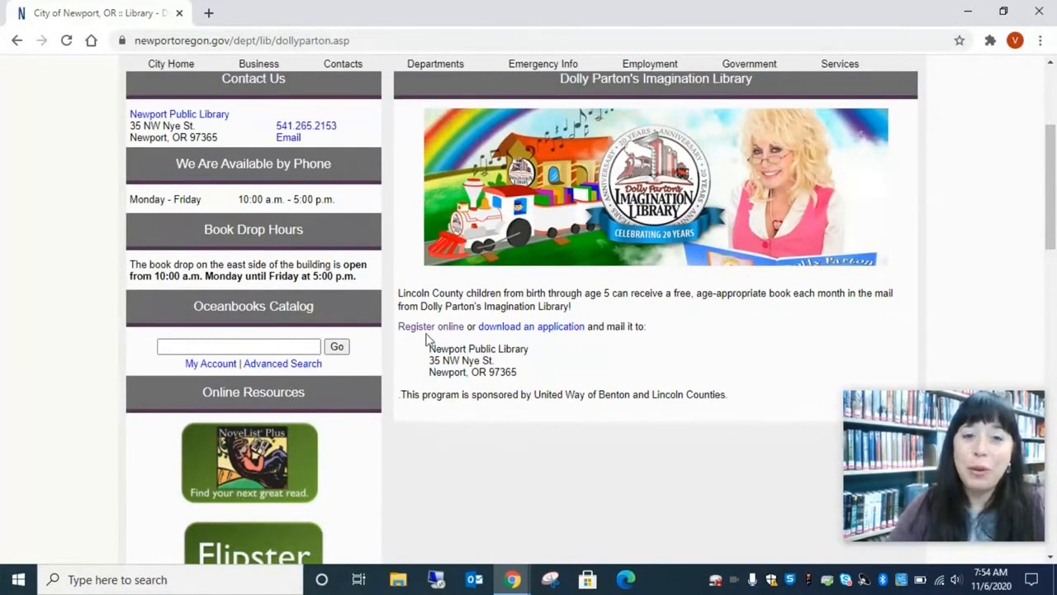
mouse_move(532, 328)
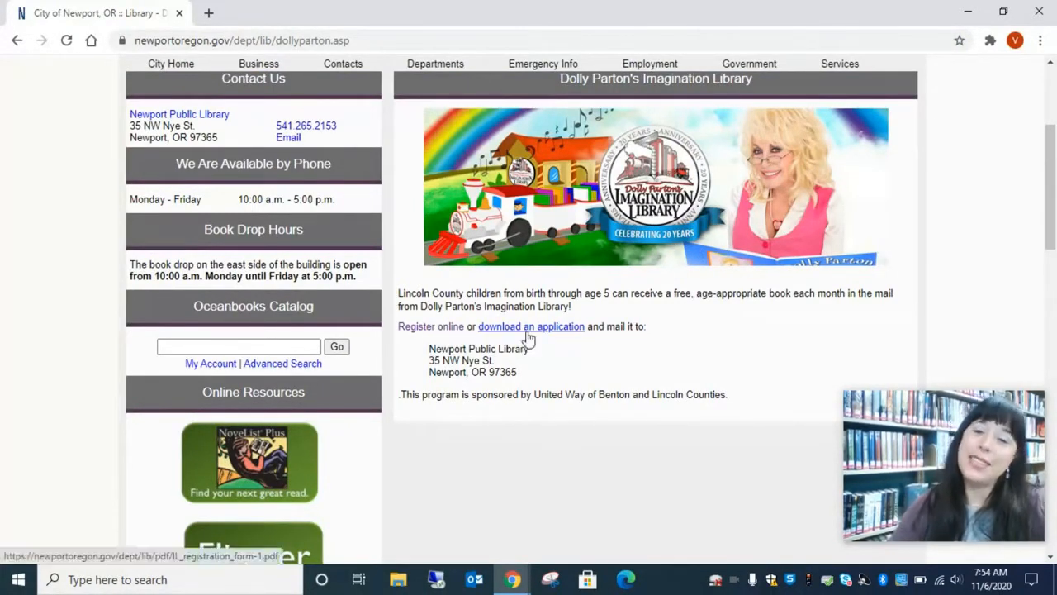
mouse_move(442, 437)
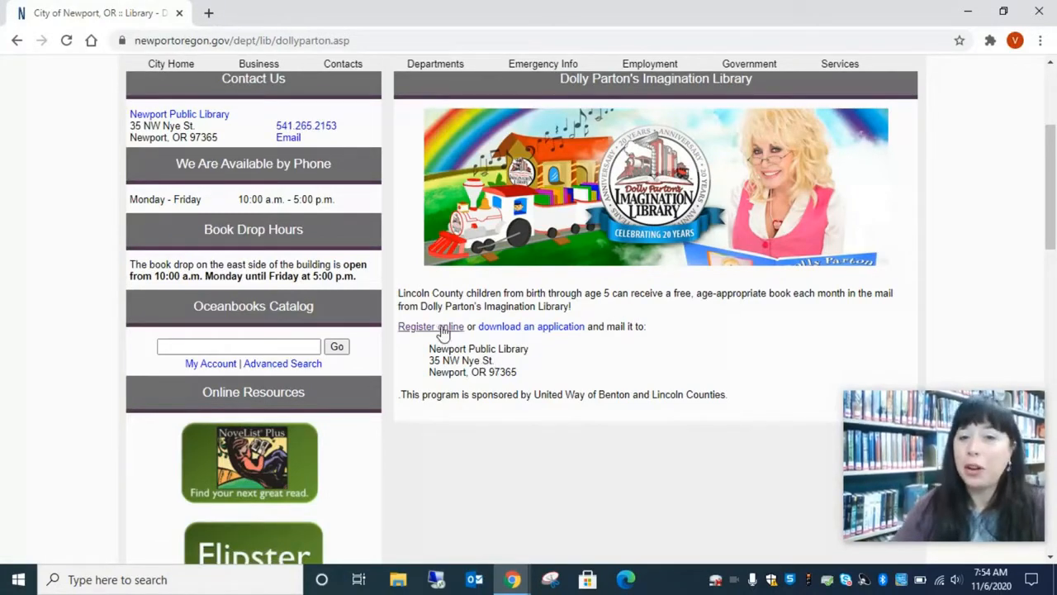
- Start the online registration, give data-usage consent and agree to the Terms of Service
click(429, 326)
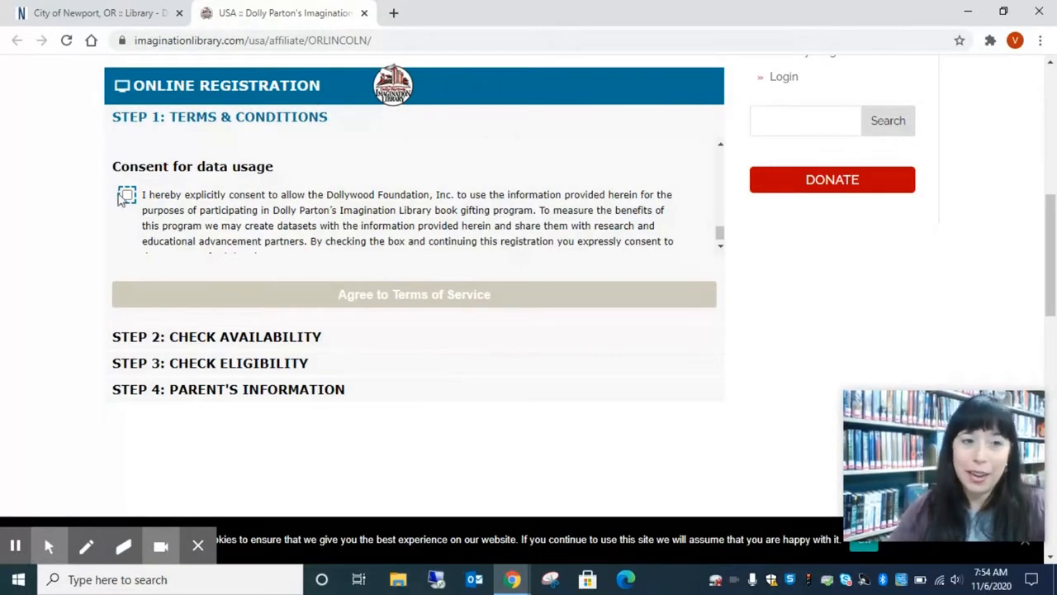
click(127, 195)
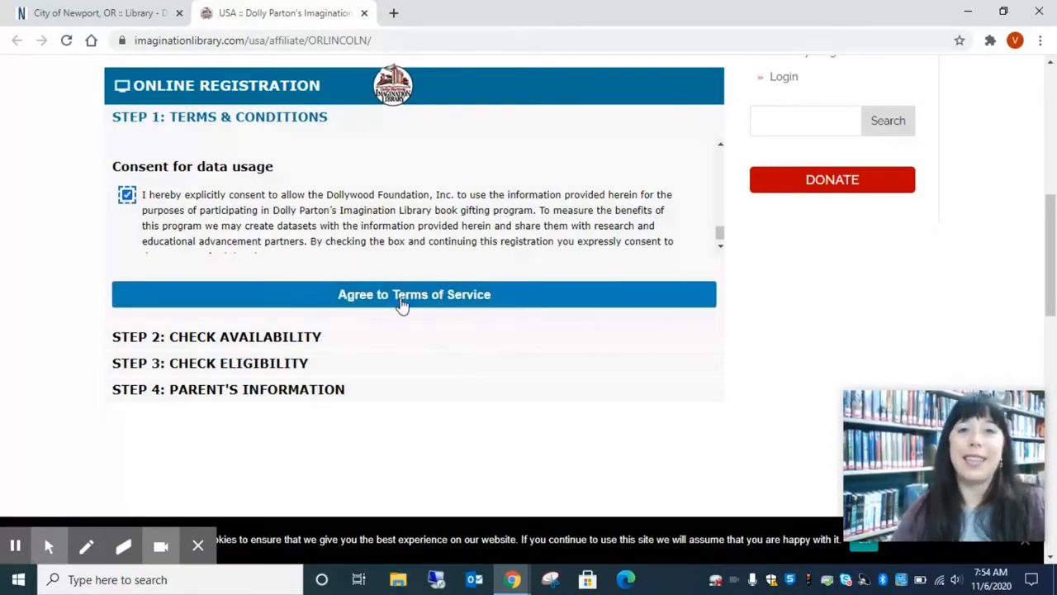
click(413, 294)
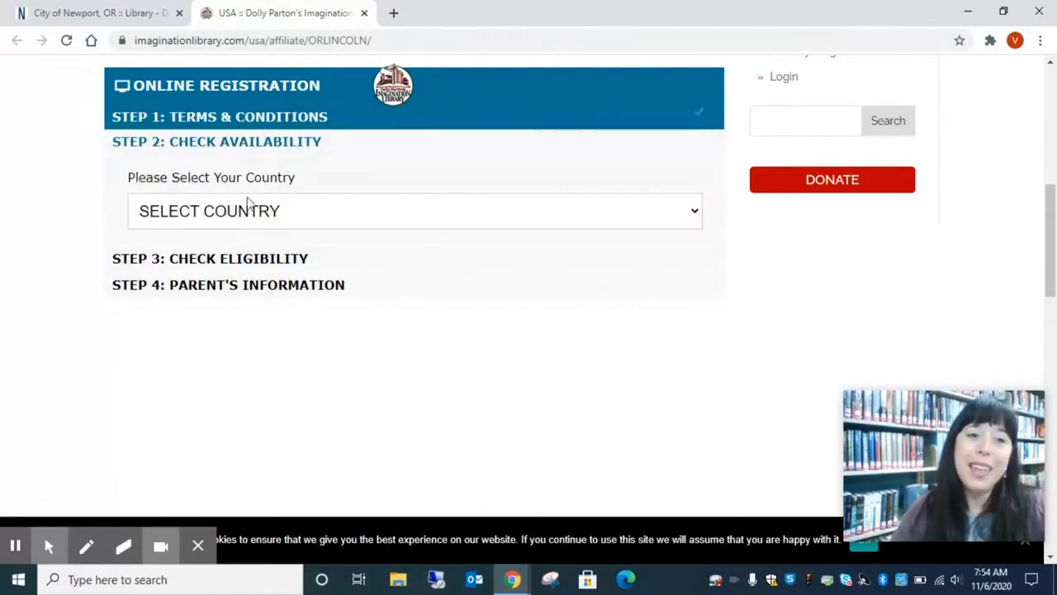
- Choose UNITED STATES as the country and move to the home address field
click(413, 211)
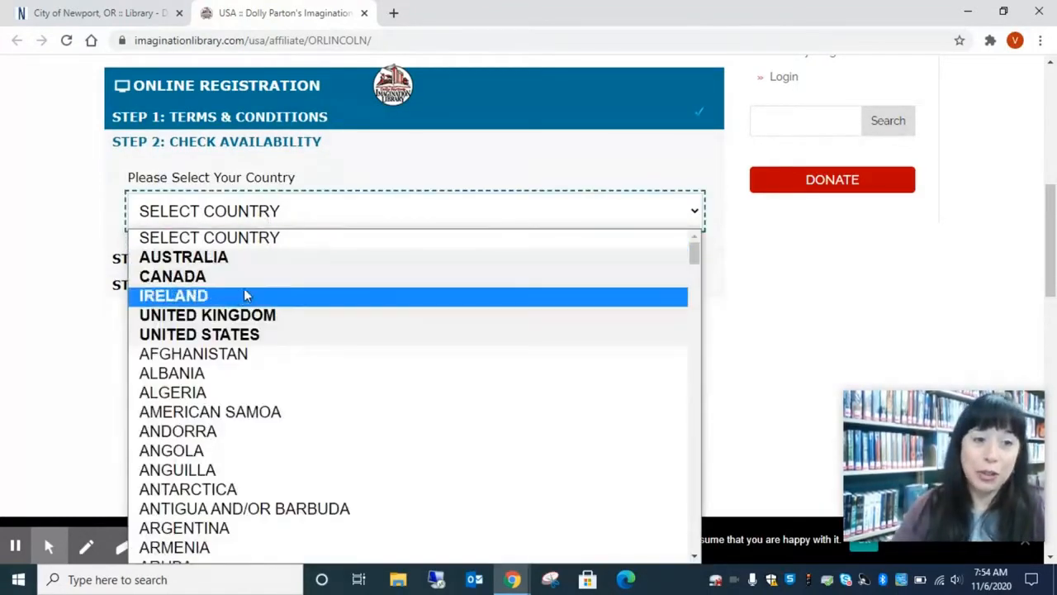
click(198, 334)
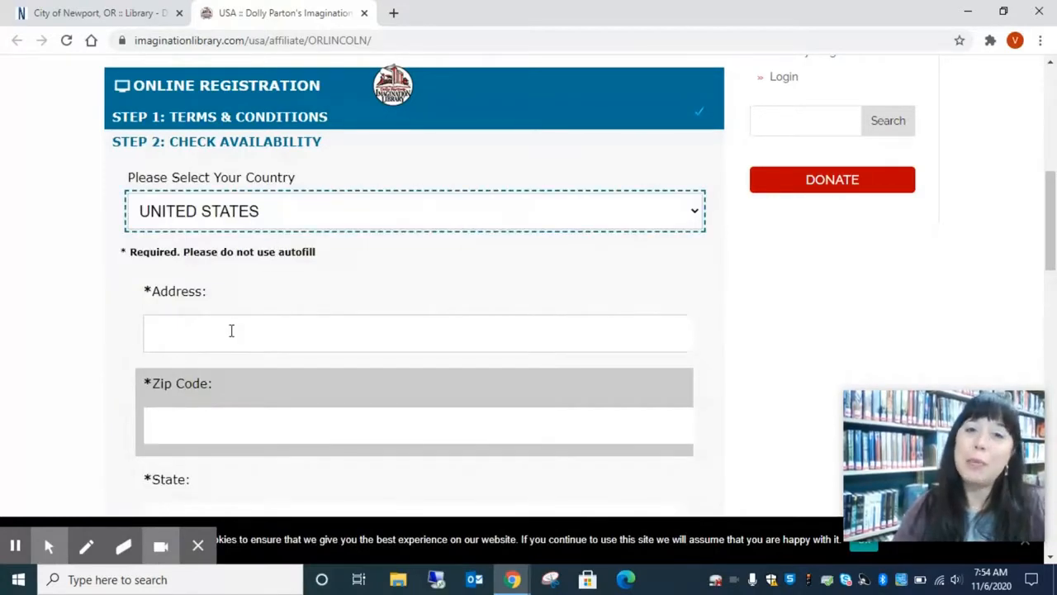
click(231, 331)
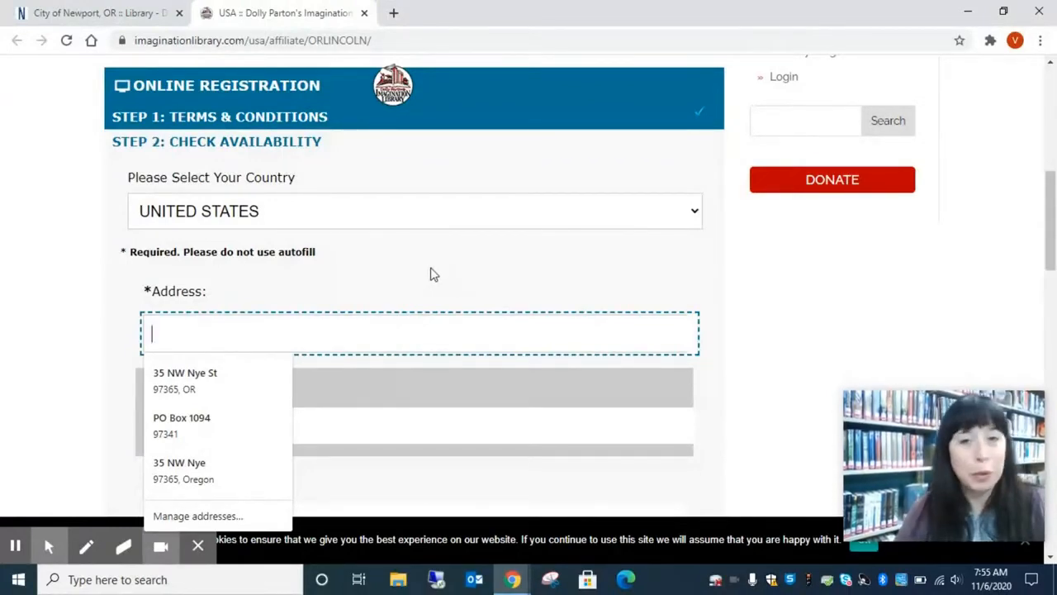
mouse_move(416, 277)
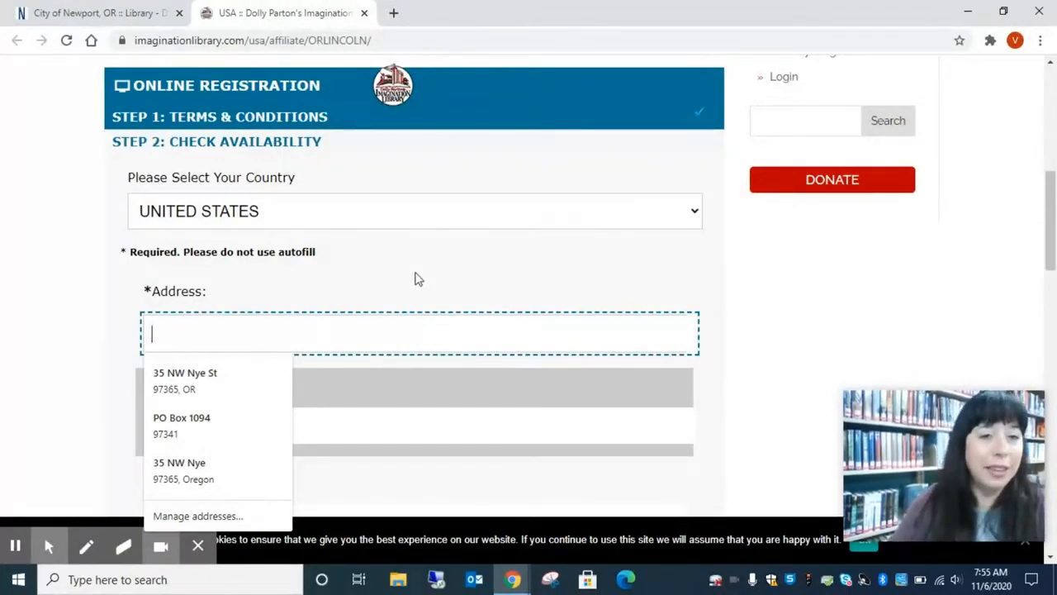
- Set the child's gender to F and run the eligibility check showing the child is eligible
scroll(down, 3)
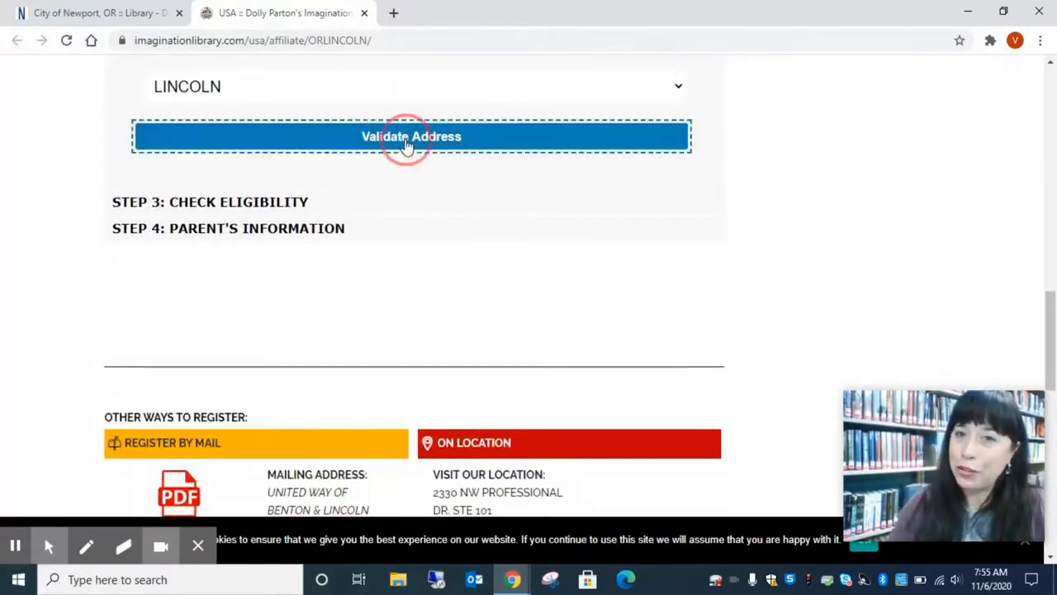
scroll(down, 3)
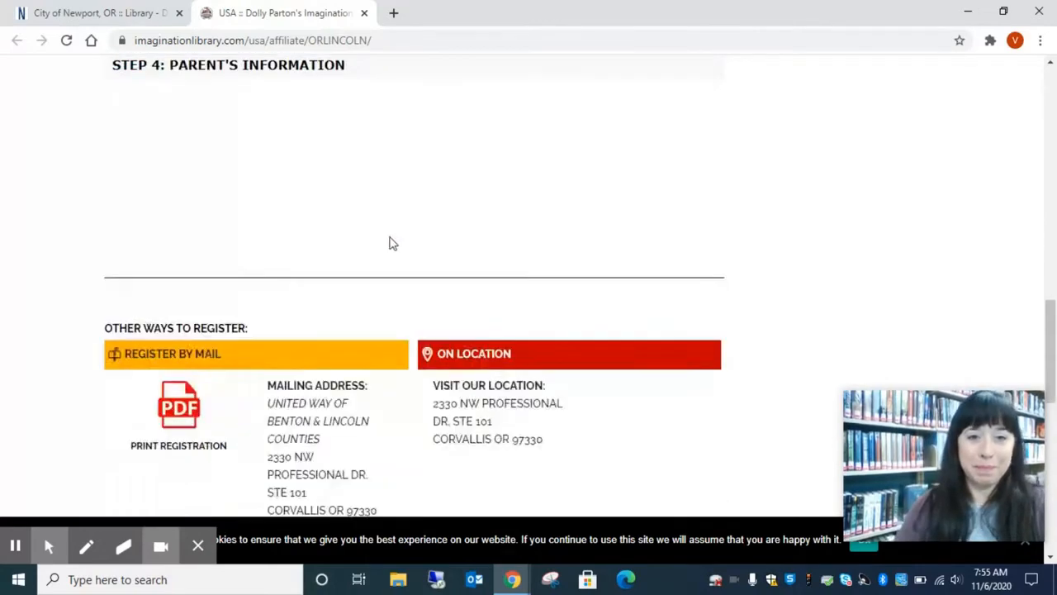
scroll(up, 3)
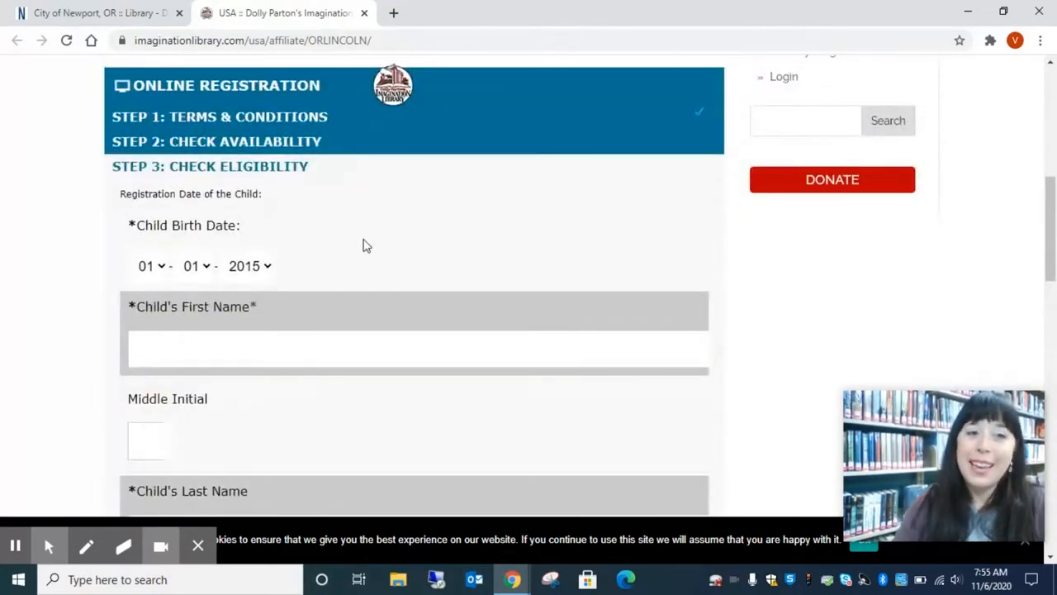
mouse_move(200, 221)
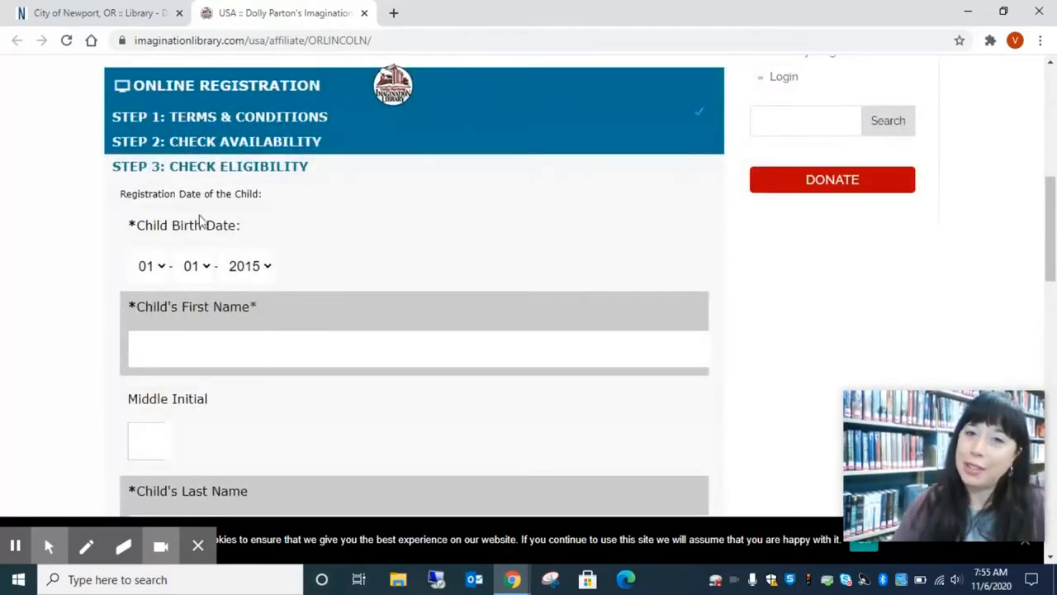
mouse_move(162, 271)
text(Sample)
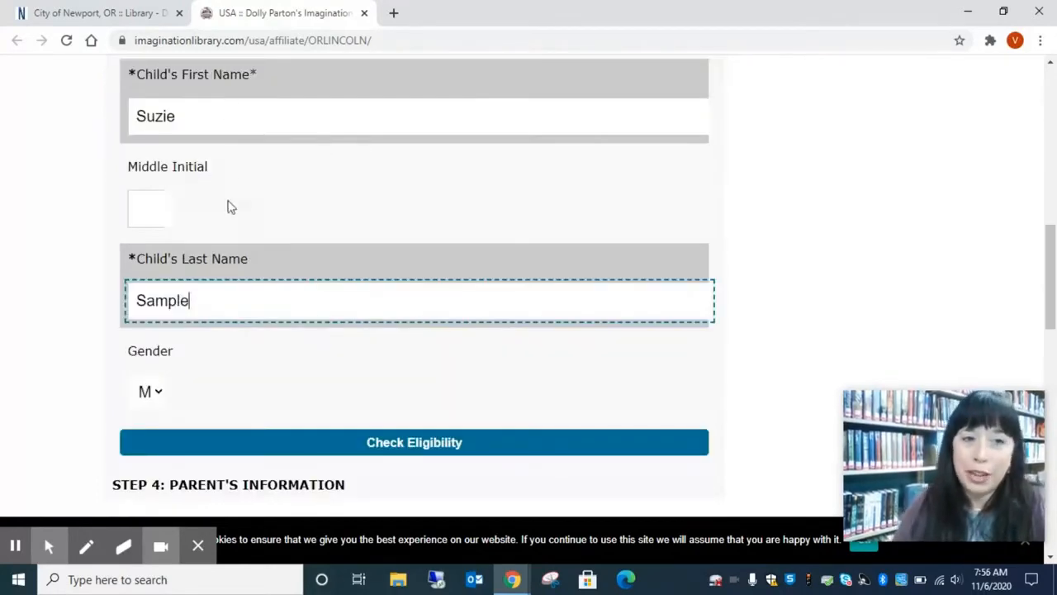
scroll(down, 3)
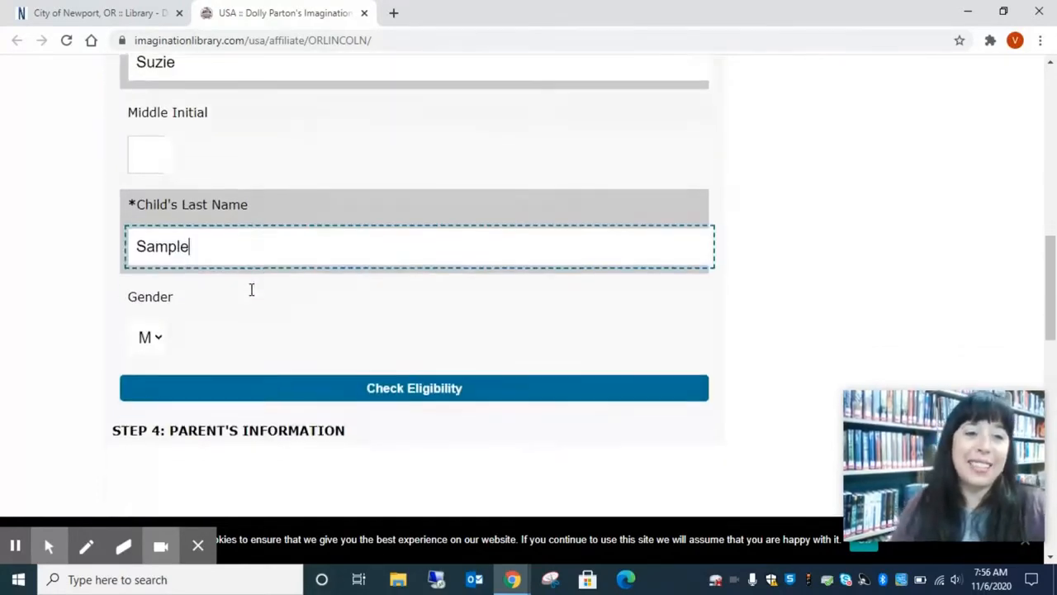
click(147, 337)
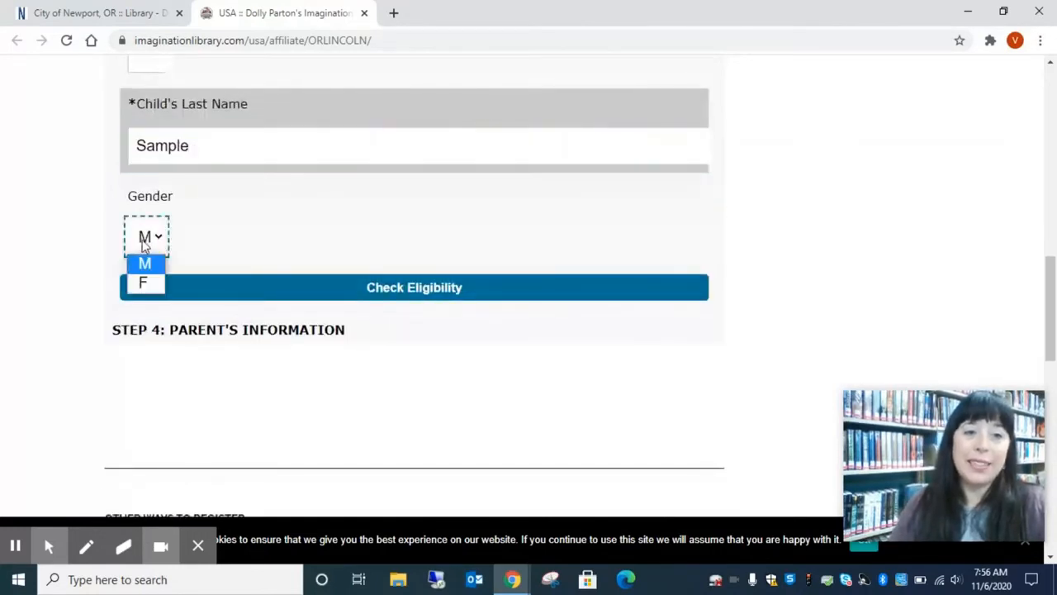
click(142, 283)
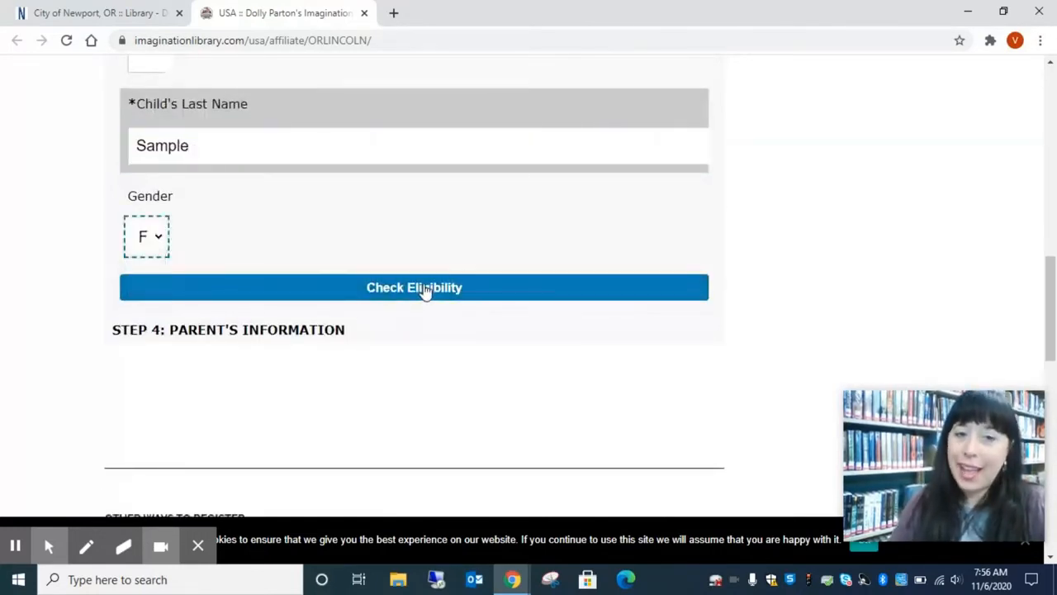
click(413, 288)
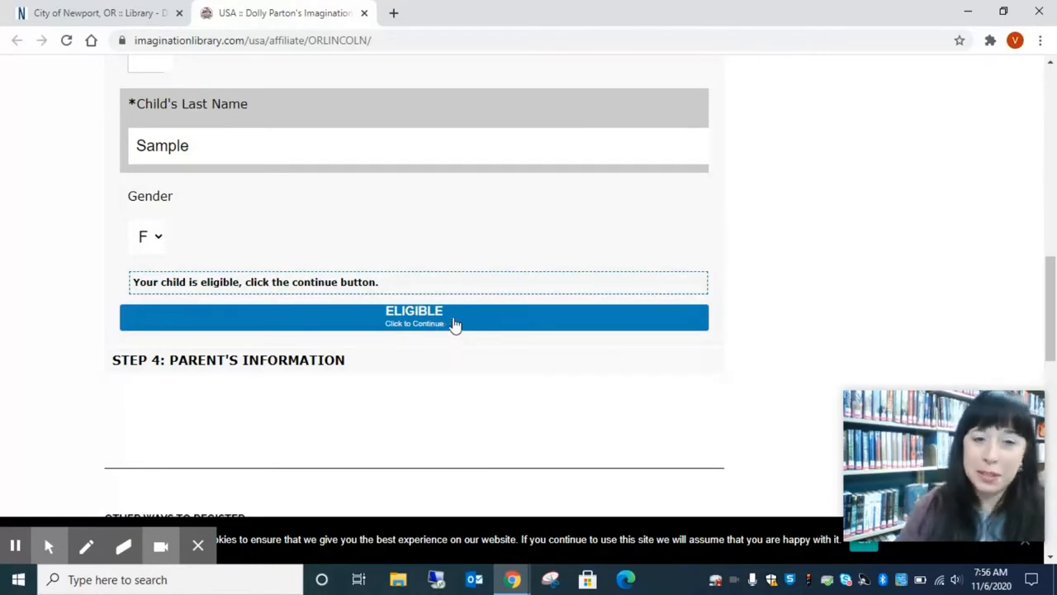
- Continue from the ELIGIBLE result to the parent's information step with names, e-mail and phone filled in
click(413, 318)
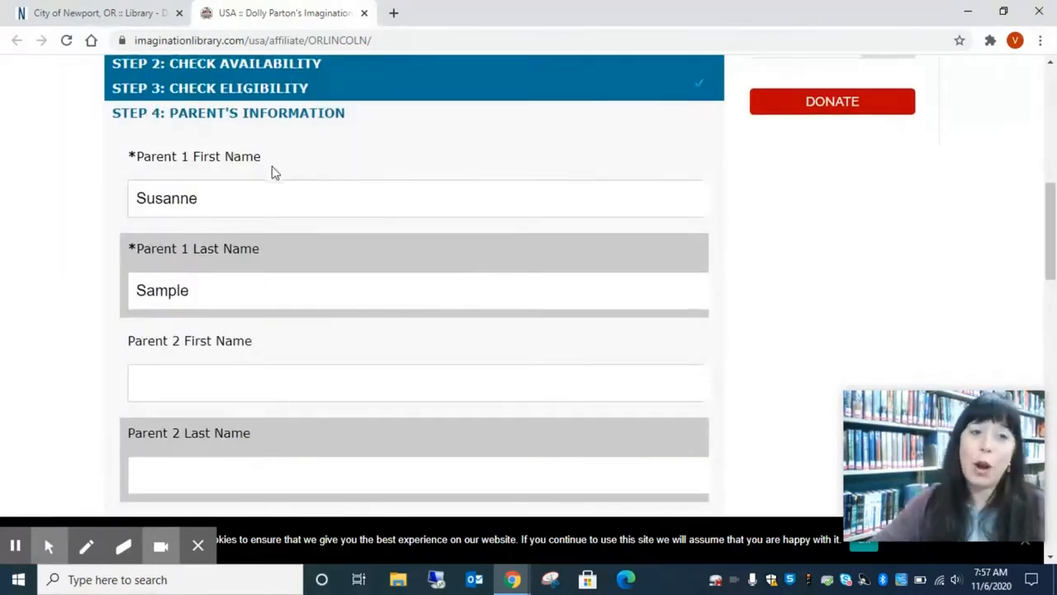
scroll(down, 3)
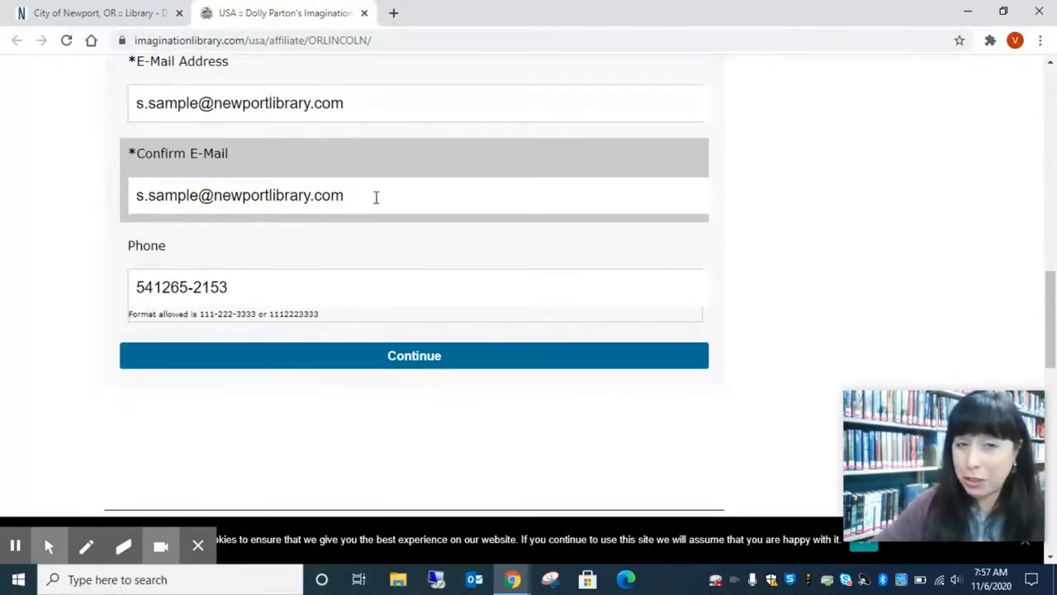
scroll(down, 3)
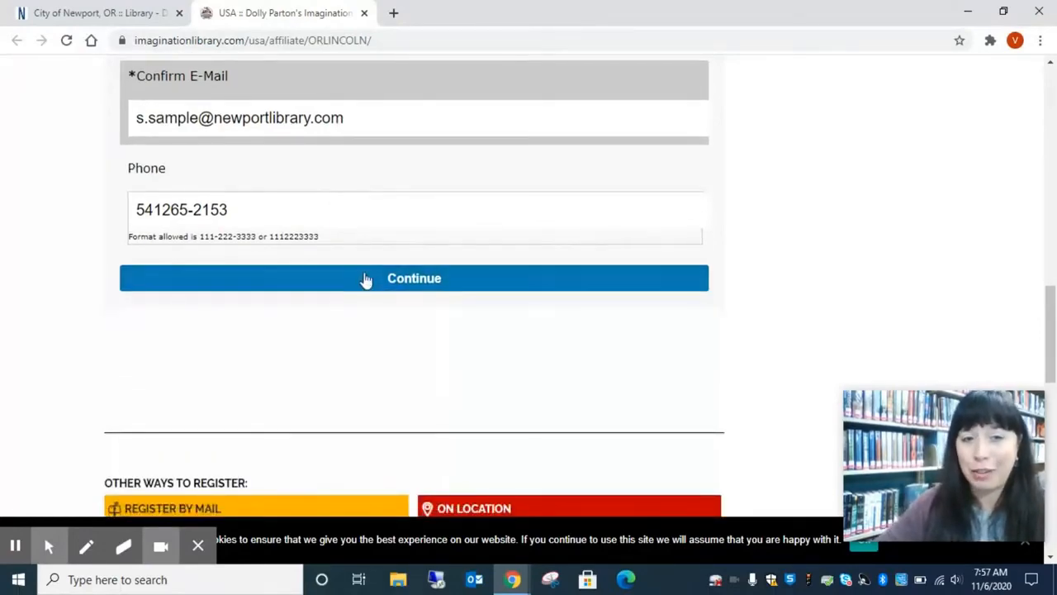
- Submit the registration and view the Congratulations confirmation page
click(413, 278)
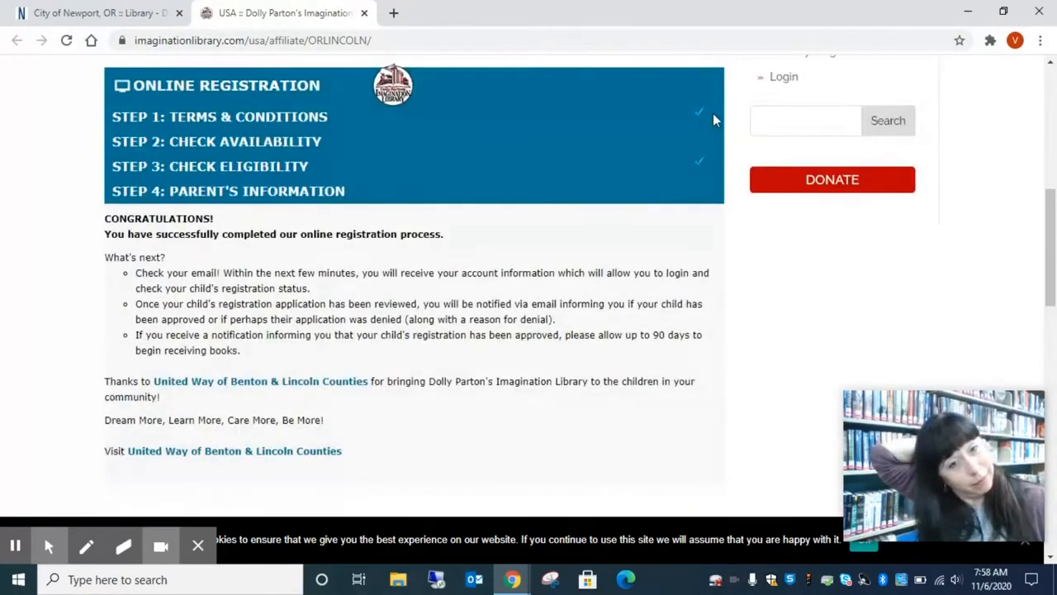
mouse_move(725, 109)
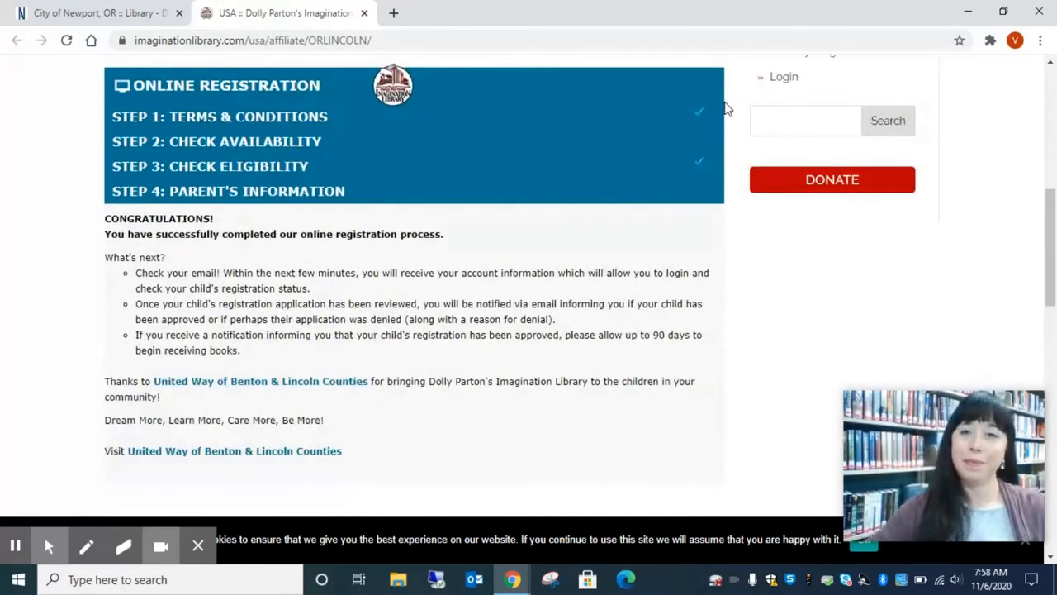
mouse_move(503, 149)
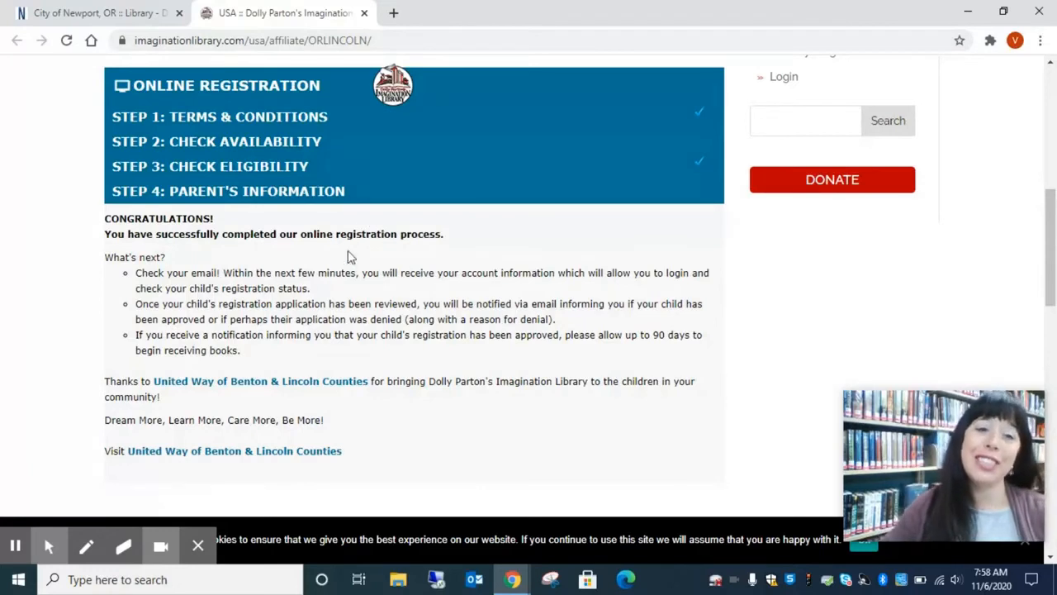
mouse_move(485, 247)
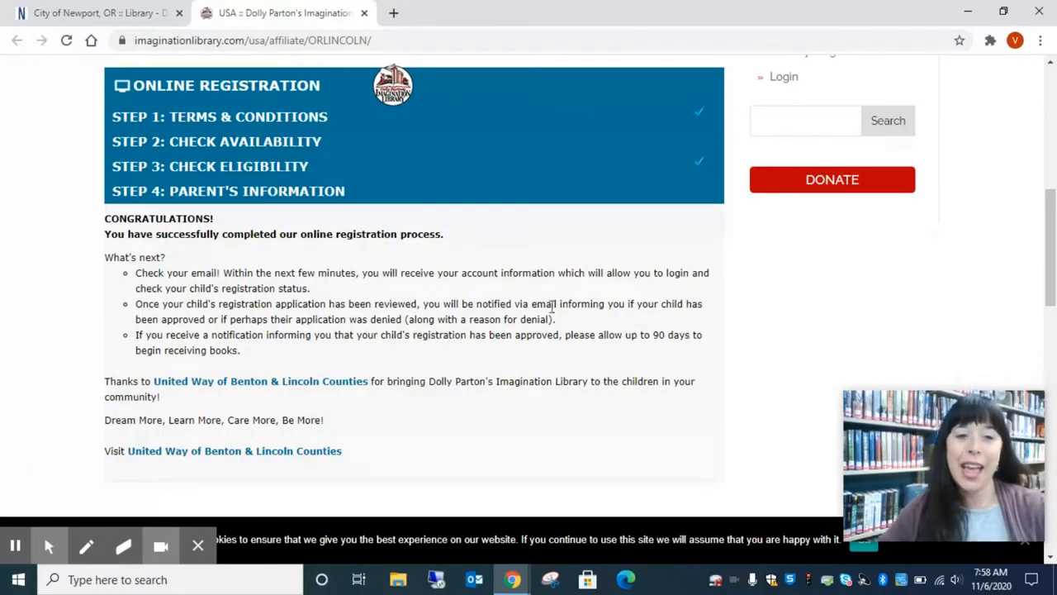
mouse_move(648, 340)
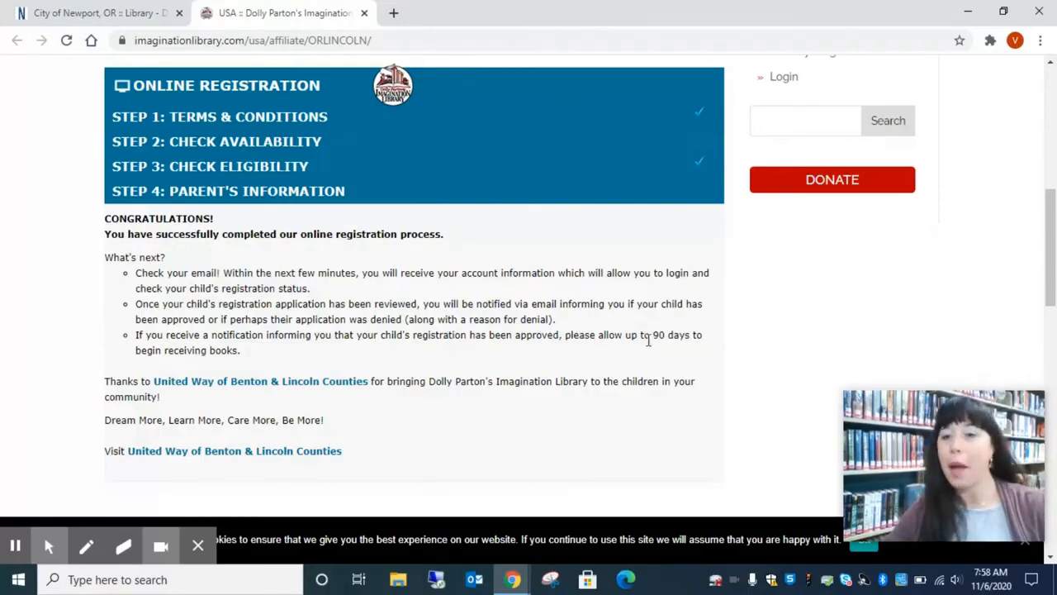
mouse_move(651, 345)
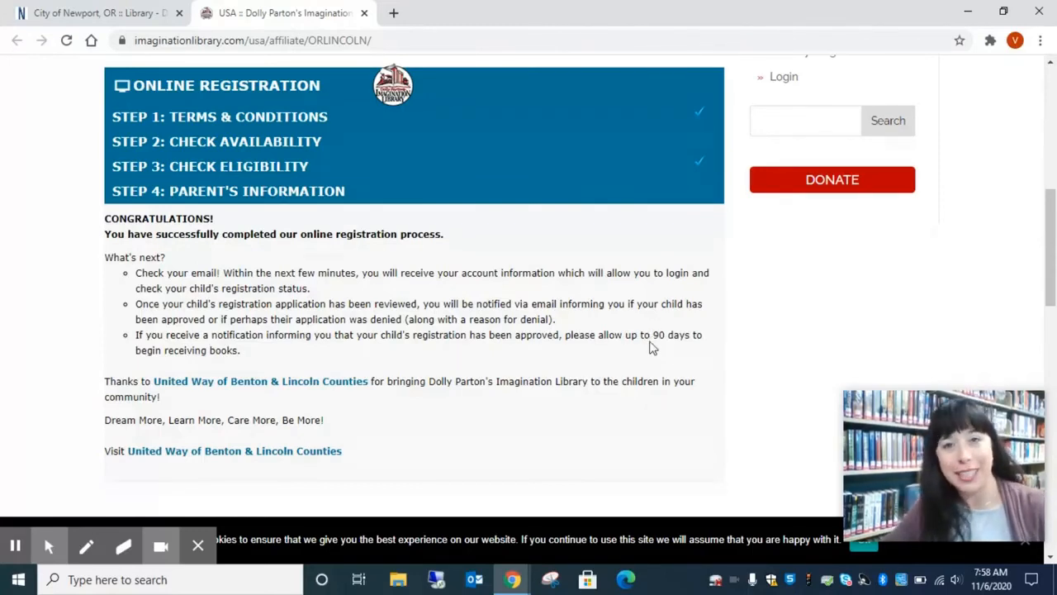
scroll(down, 3)
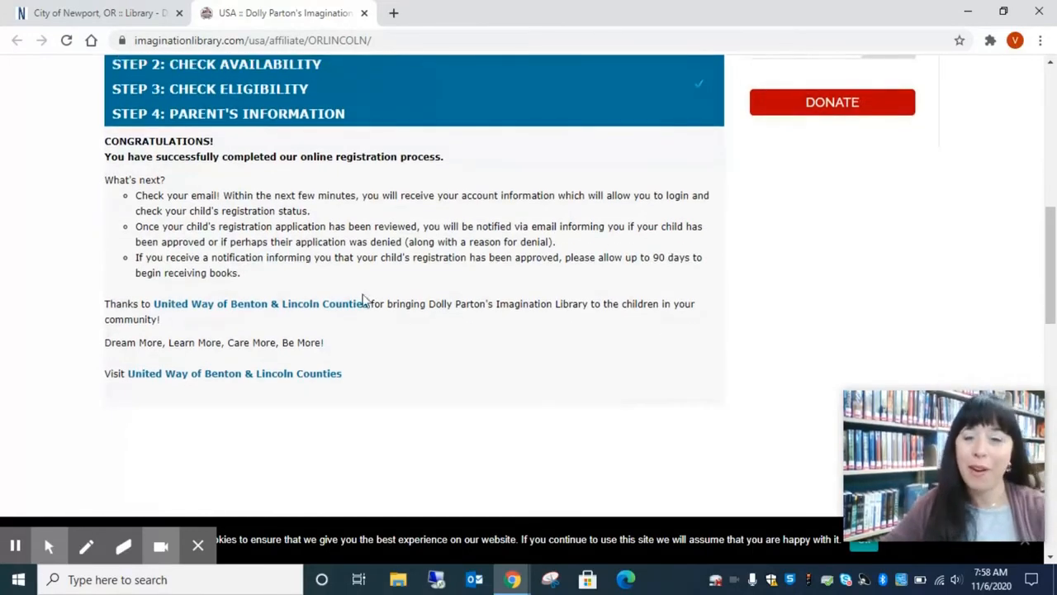
mouse_move(511, 284)
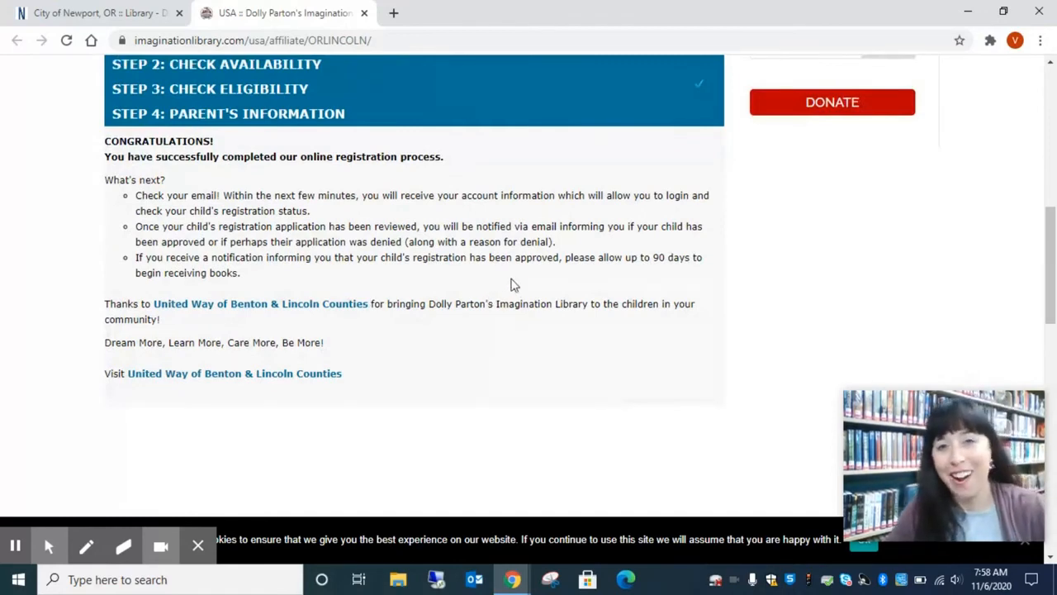
mouse_move(565, 304)
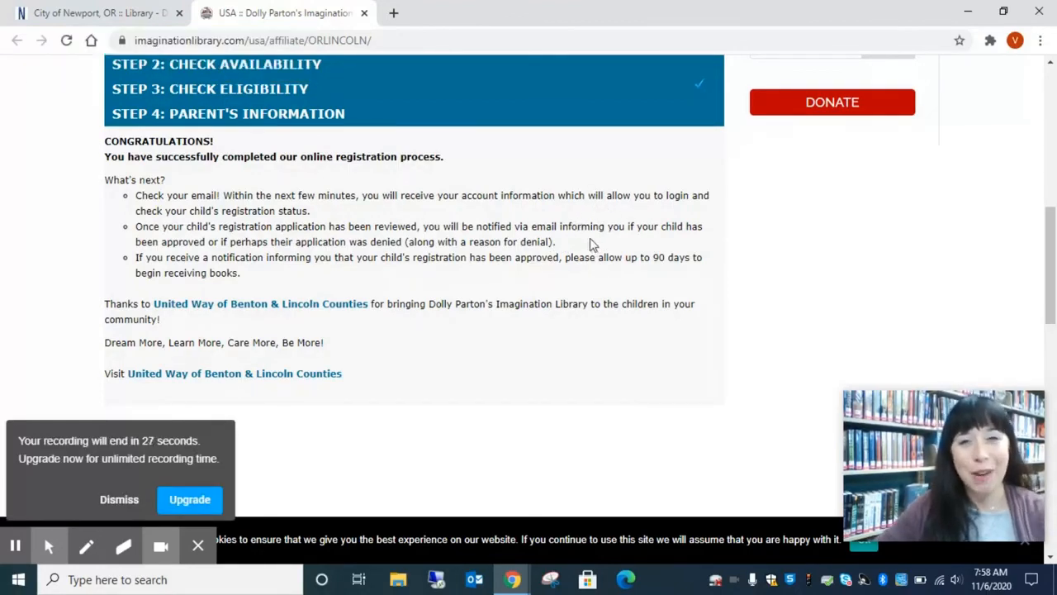
mouse_move(469, 320)
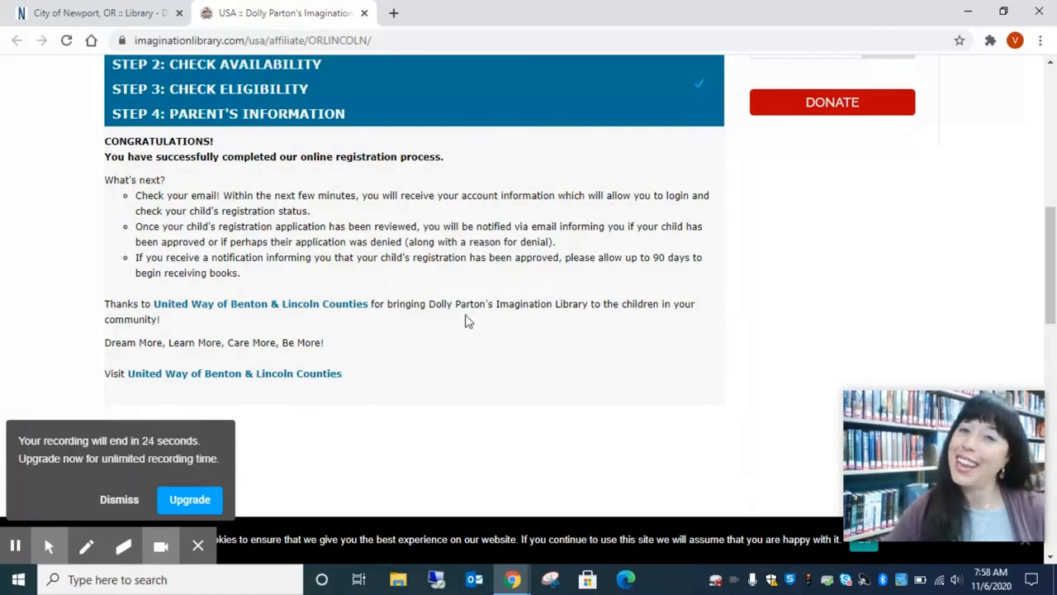
mouse_move(614, 423)
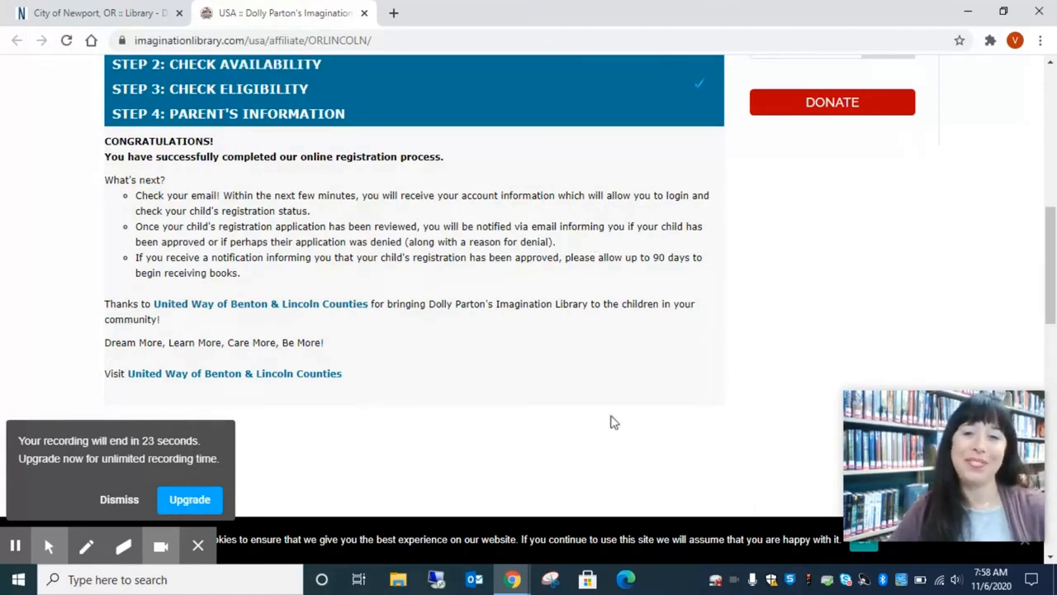